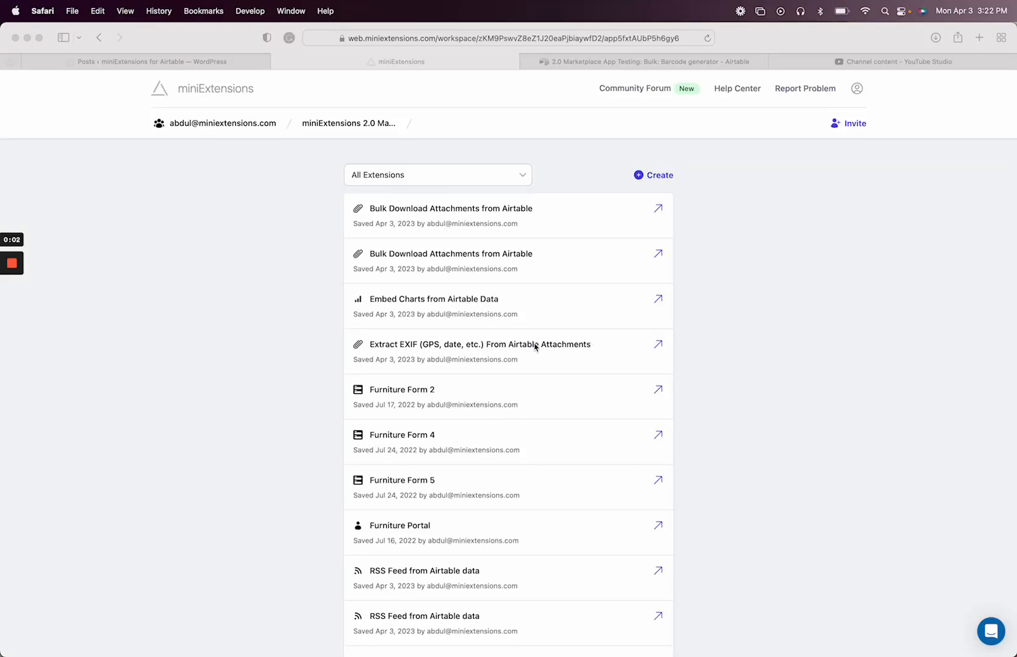
{"action": "mouse_move", "coordinate": [655, 217]}
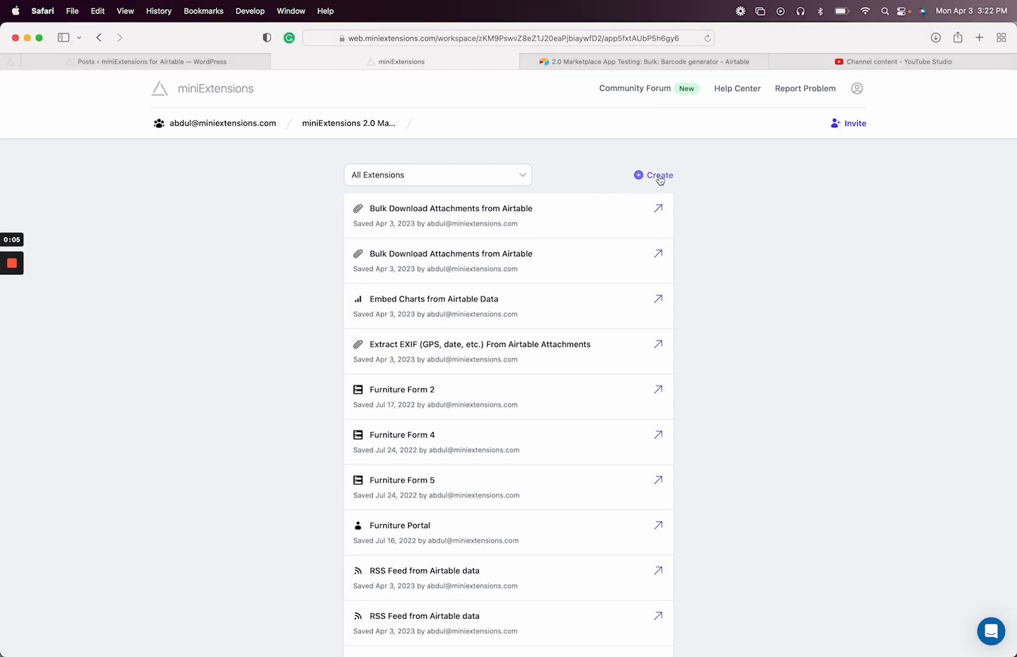
Open the miniExtensions catalog of new extensions via Create
{"action": "left_click", "coordinate": [657, 175]}
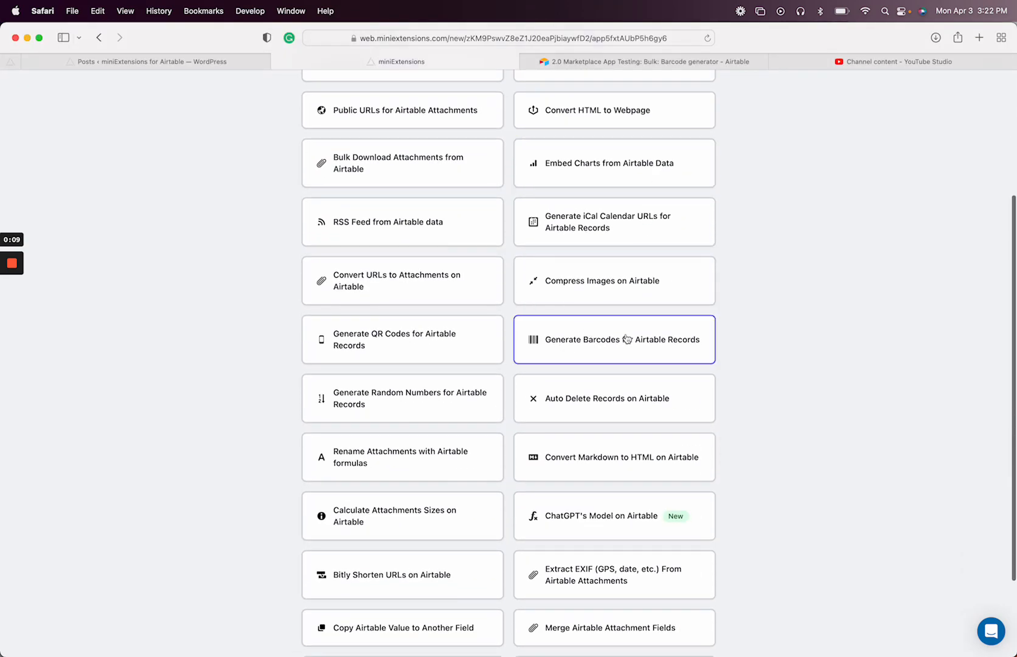
Create a Generate Barcodes for Airtable Records extension and return to its setup form
{"action": "left_click", "coordinate": [624, 339]}
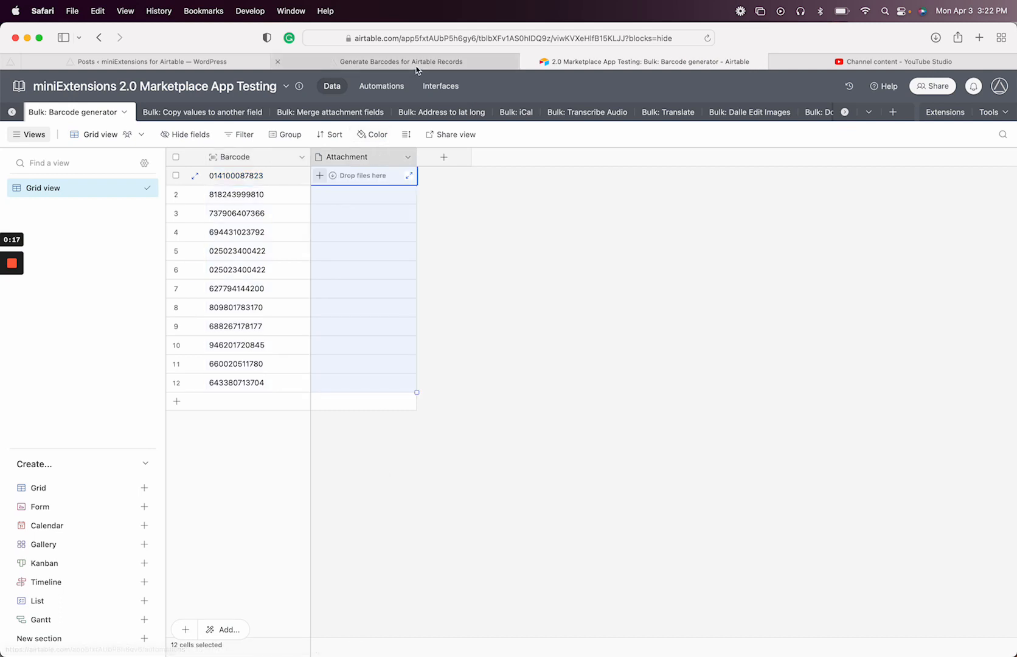
{"action": "left_click", "coordinate": [403, 61]}
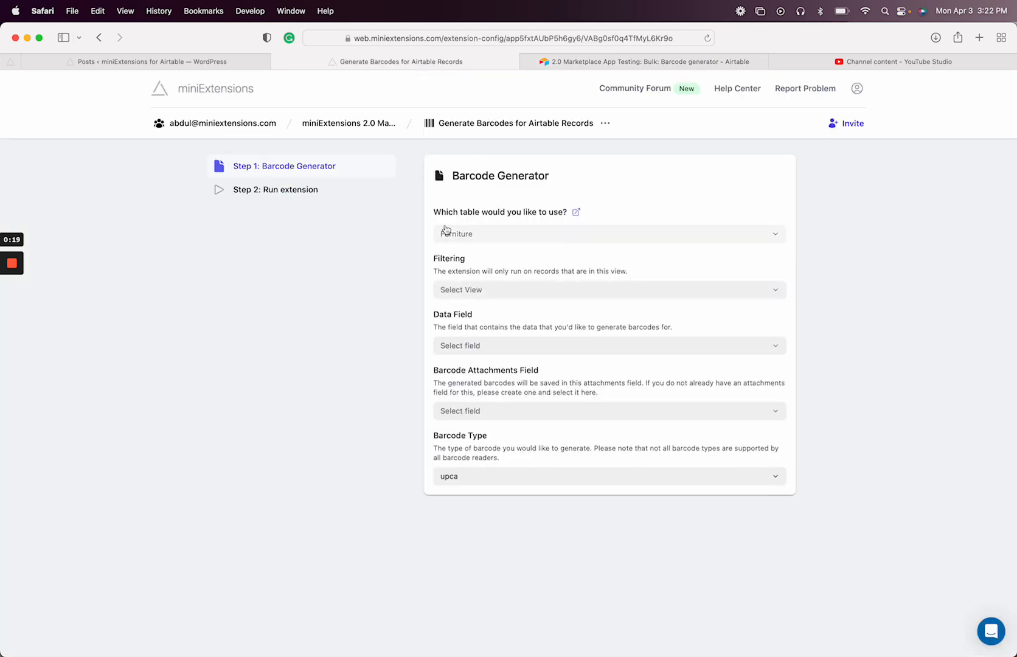
Target table 'Bulk: Barcode generator', reading Barcode into Attachment, keeping type upca
{"action": "left_click", "coordinate": [610, 233]}
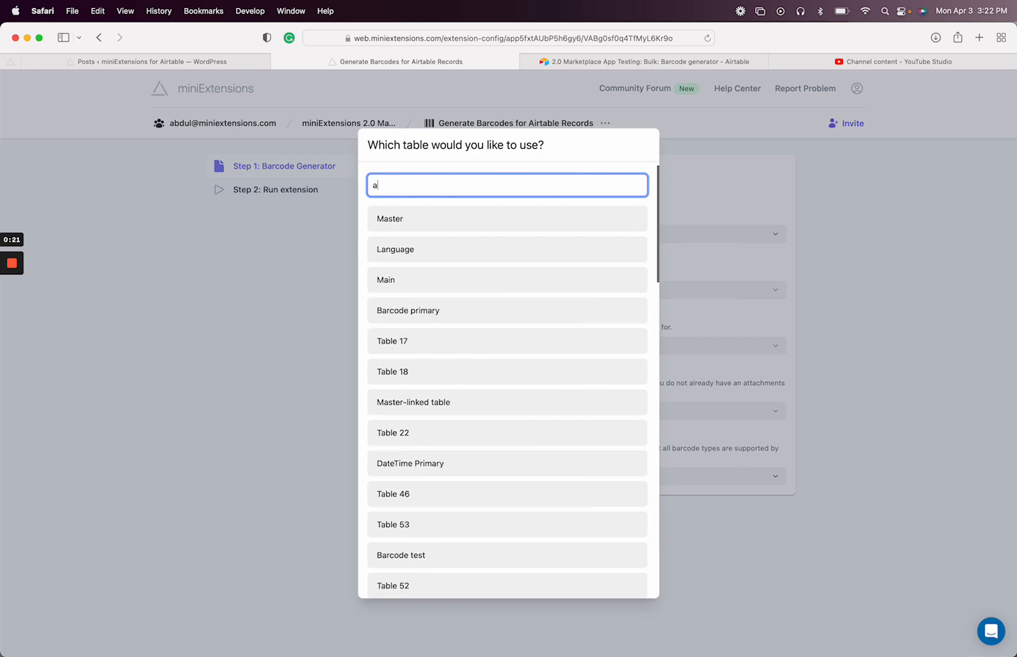
{"action": "type", "text": "barcode"}
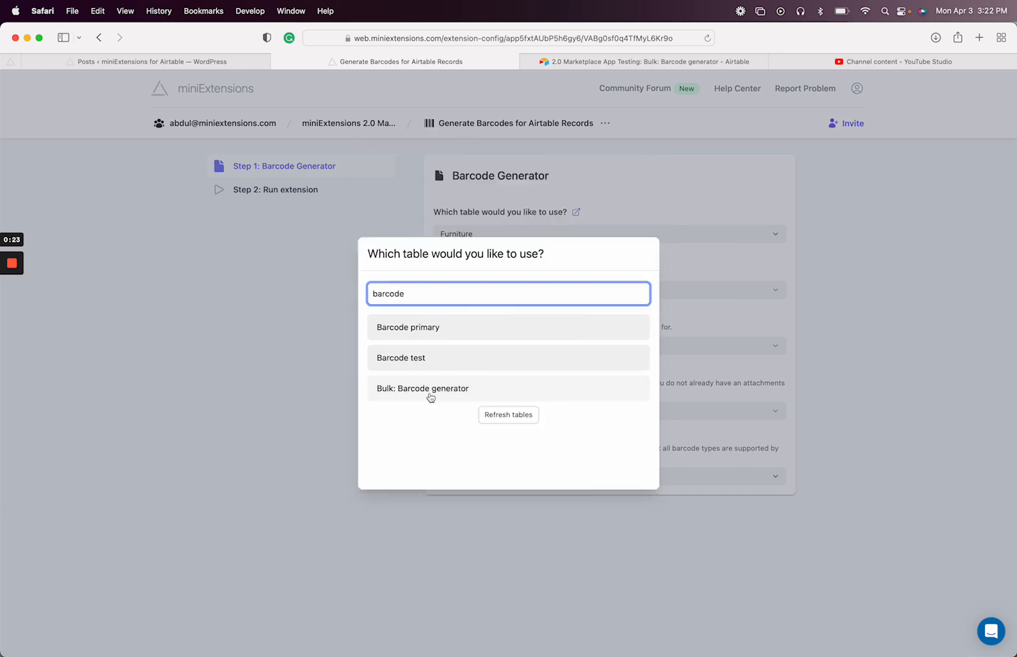
{"action": "left_click", "coordinate": [431, 389]}
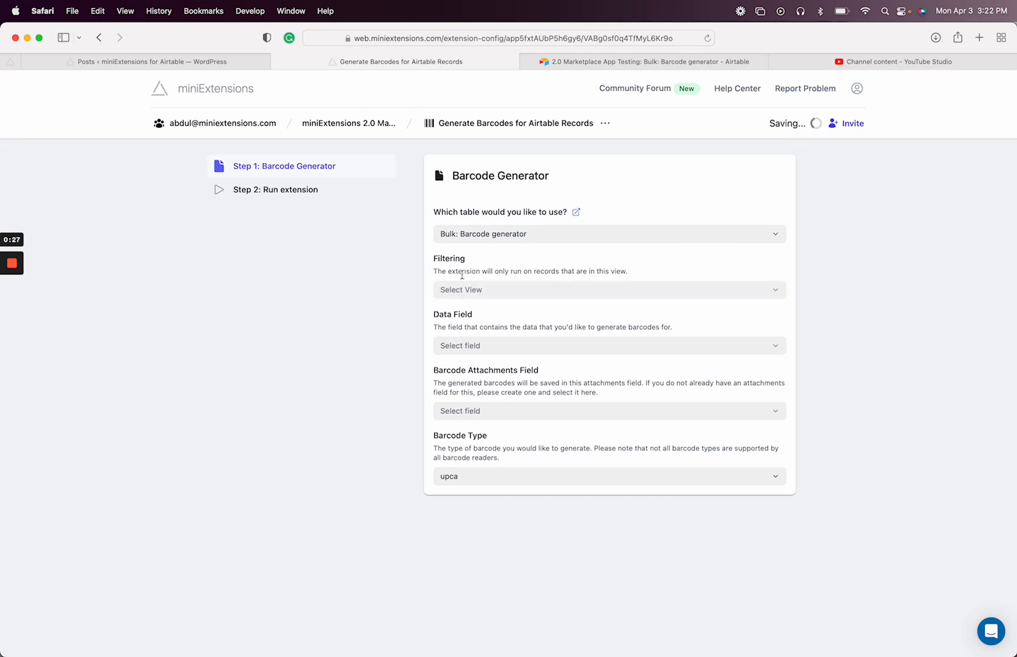
{"action": "left_click", "coordinate": [609, 345]}
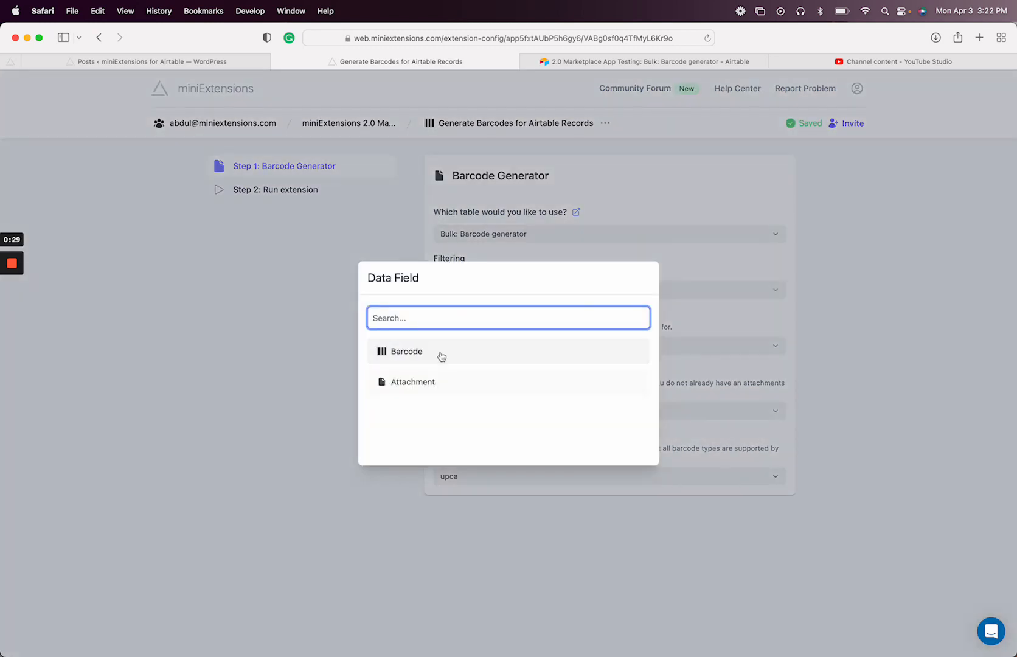
{"action": "left_click", "coordinate": [407, 351]}
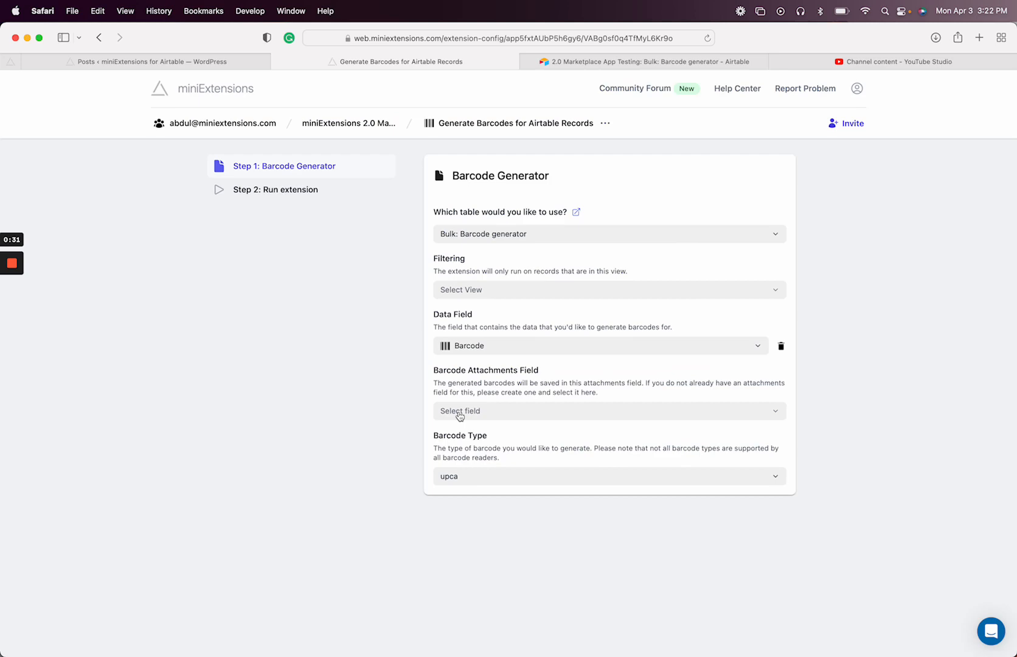
{"action": "left_click", "coordinate": [610, 410]}
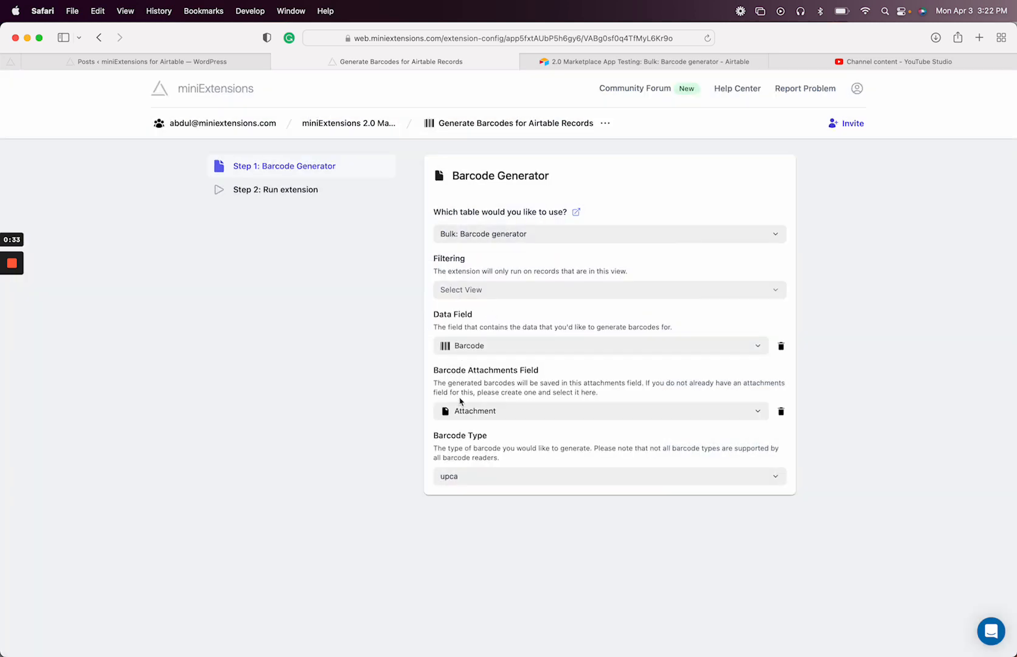
{"action": "left_click", "coordinate": [609, 476]}
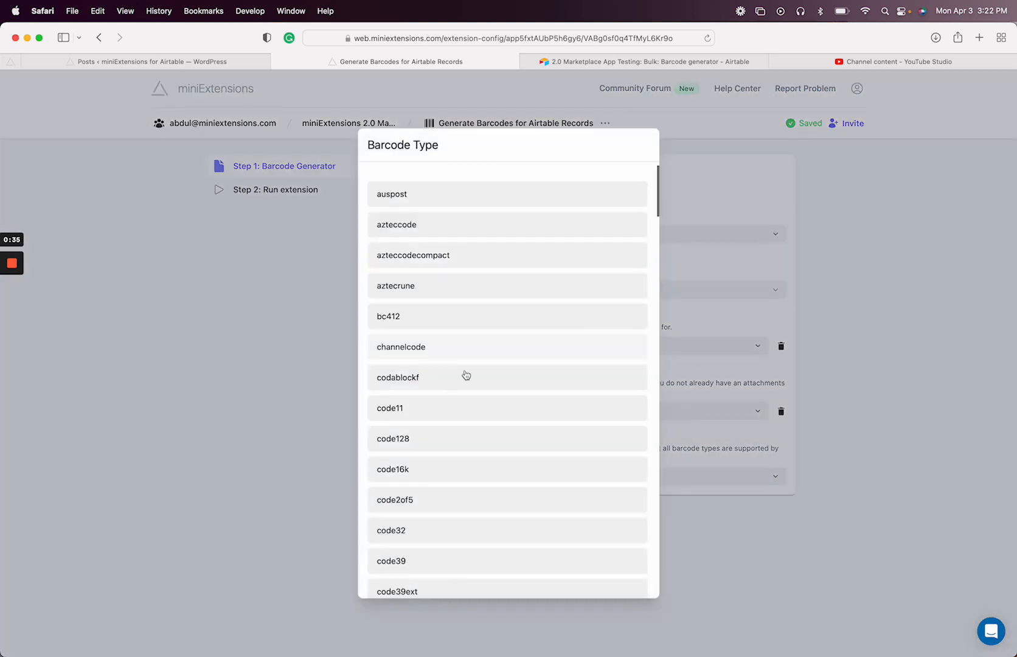
{"action": "scroll", "scroll_direction": "down", "scroll_amount": 3}
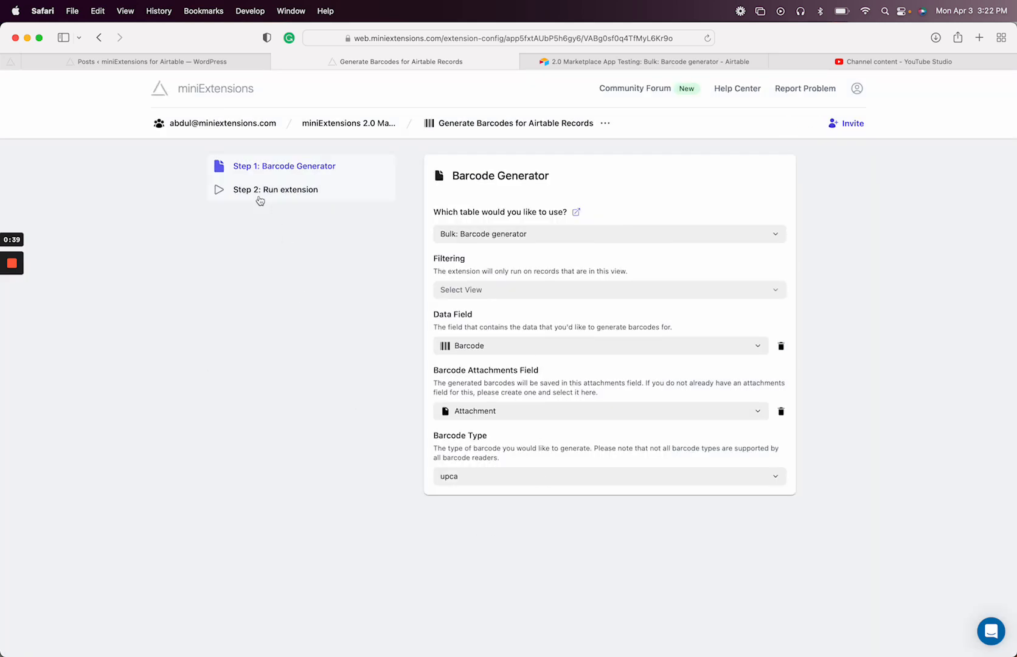
Run the barcode extension with Test Mode off and check the Airtable results
{"action": "left_click", "coordinate": [275, 189]}
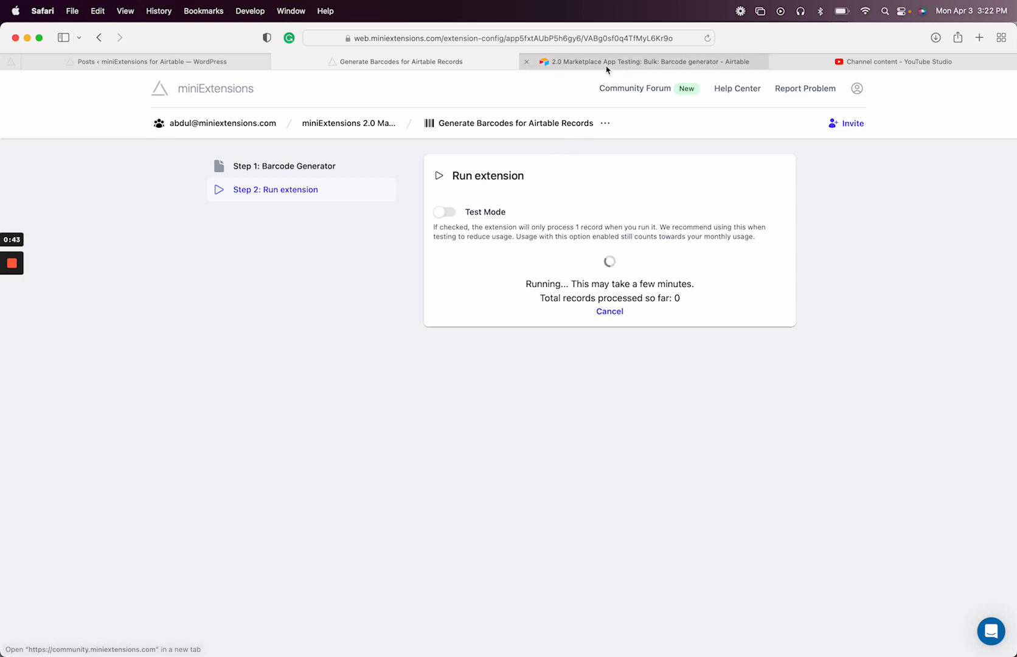
{"action": "left_click", "coordinate": [650, 62]}
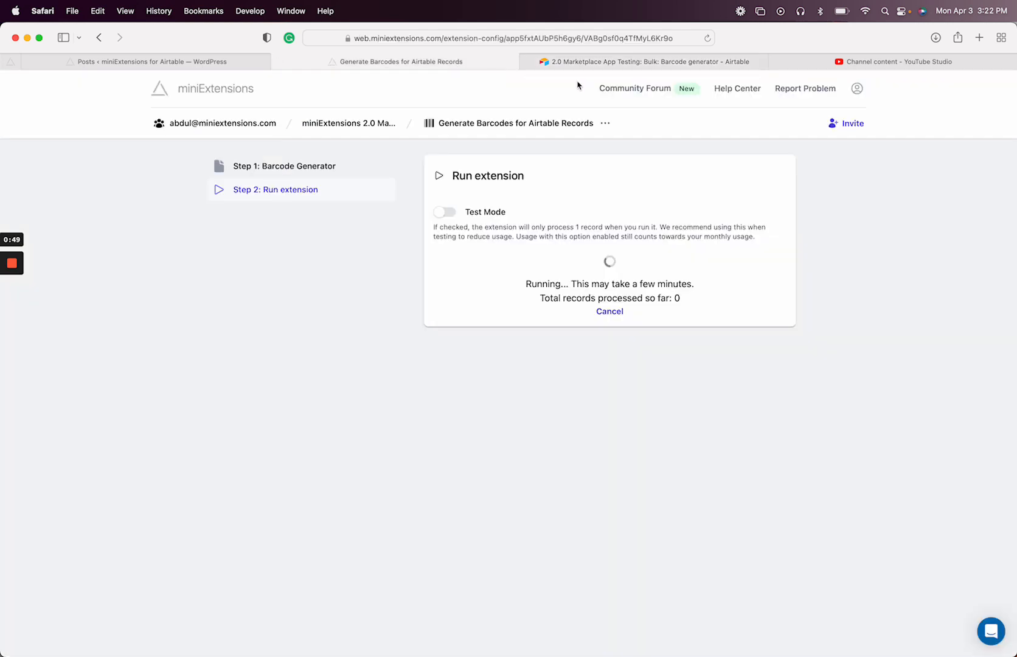
{"action": "left_click", "coordinate": [646, 61]}
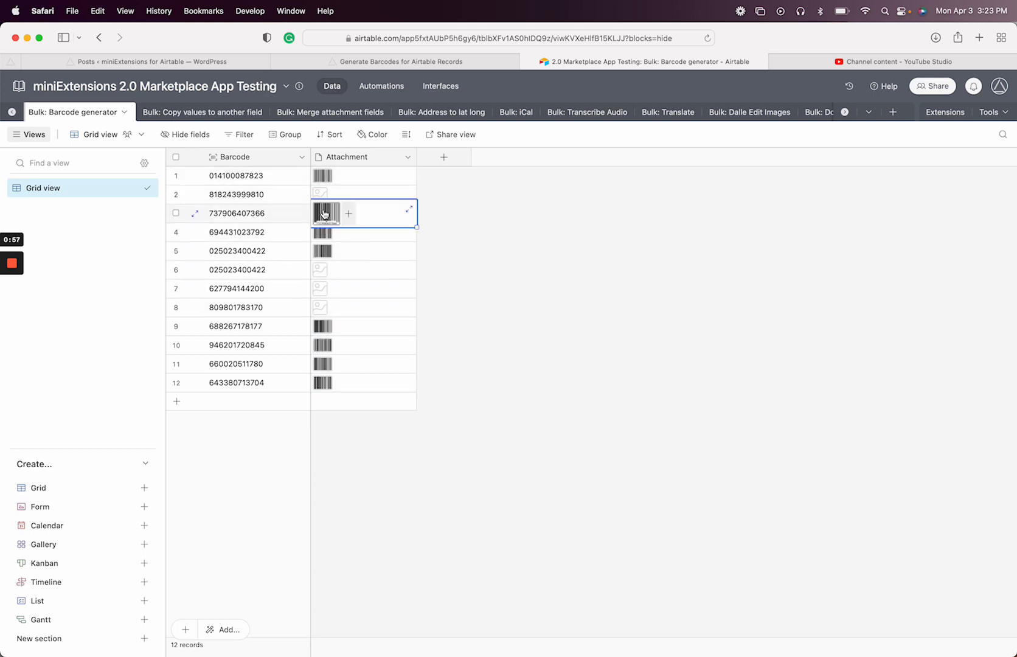
{"action": "left_click", "coordinate": [324, 214]}
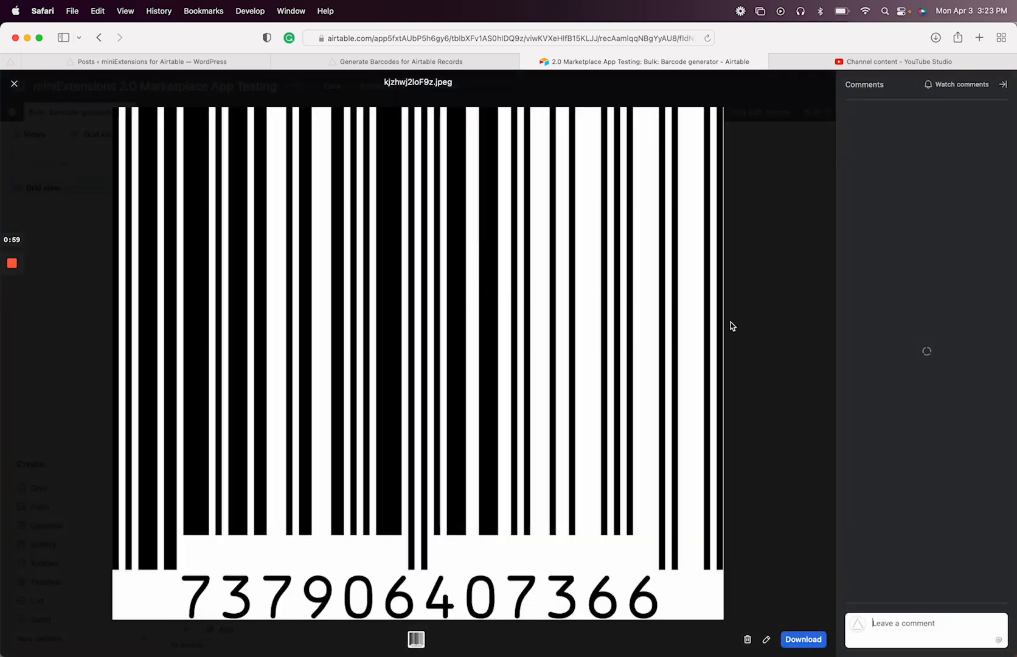
{"action": "left_click", "coordinate": [14, 82]}
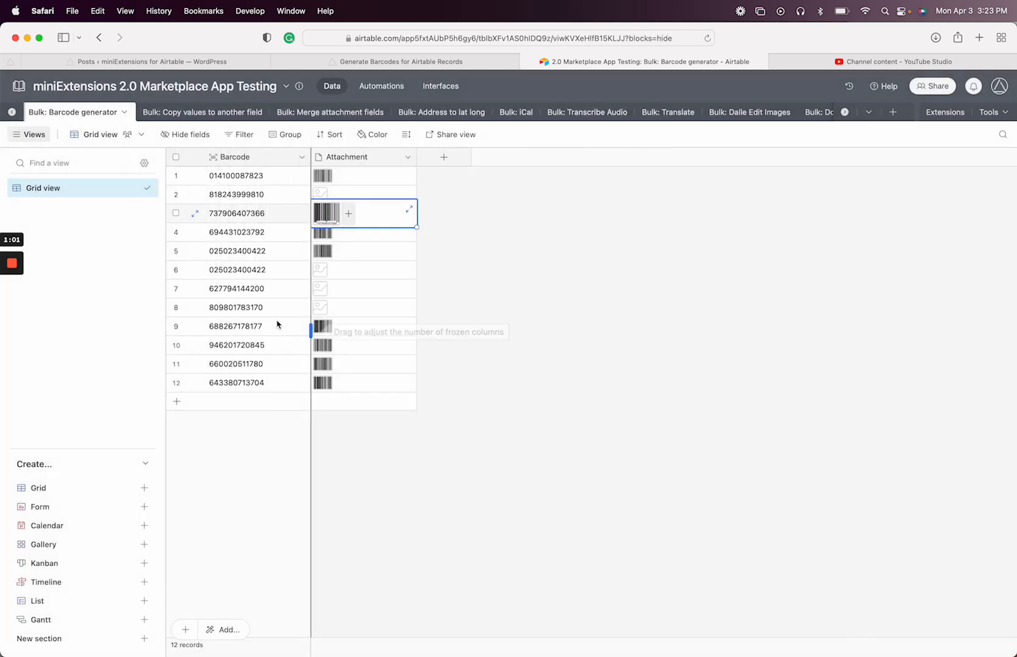